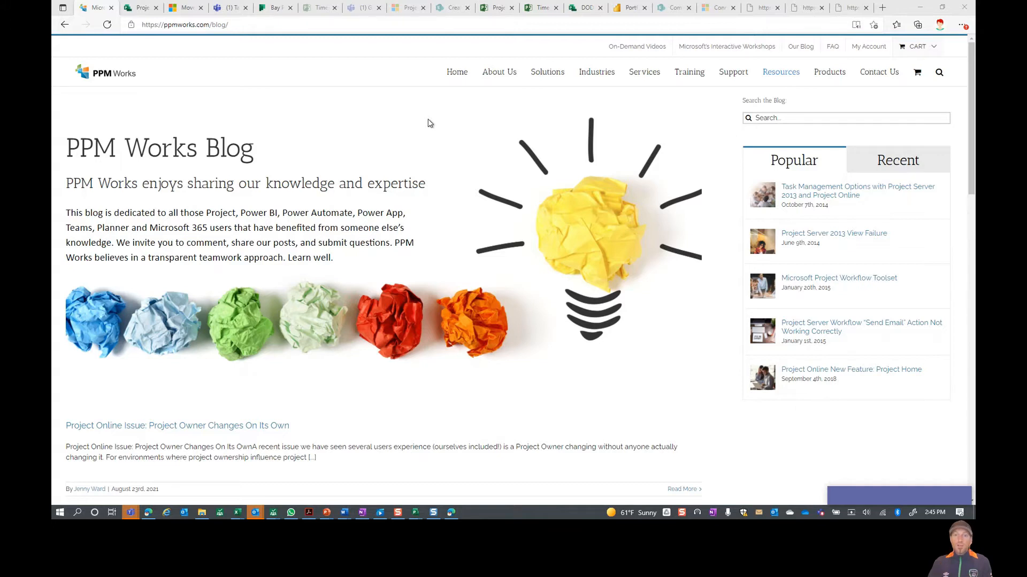
mouse_move(311, 80)
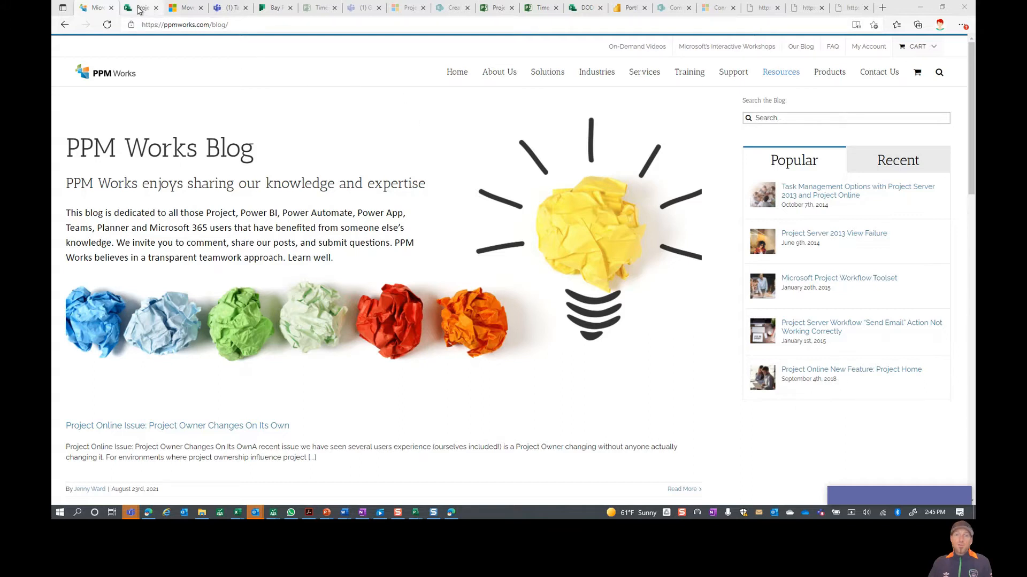
Step: From the Project home page, choose Import from Project desktop under the New blank project options
click(140, 8)
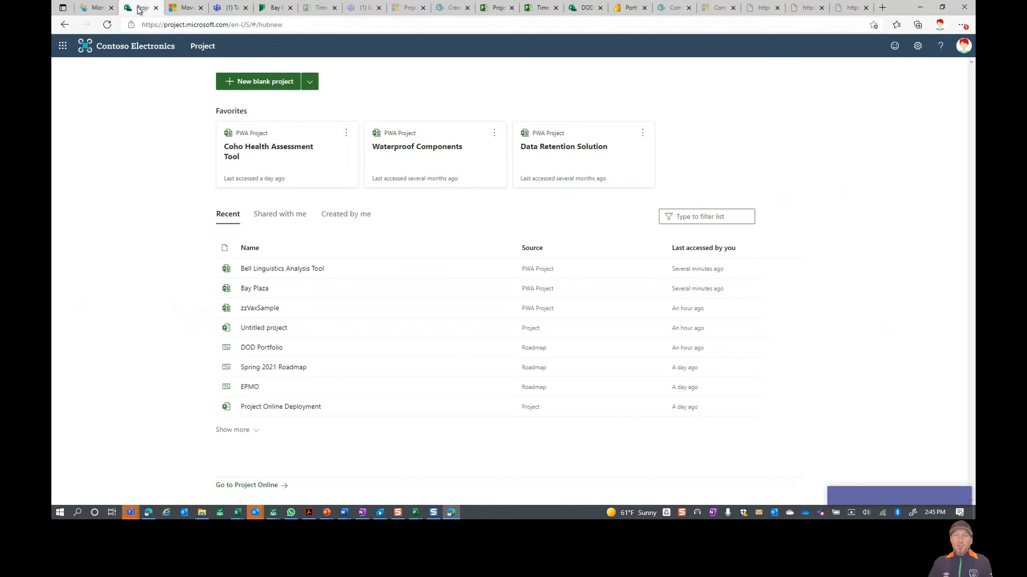
mouse_move(267, 250)
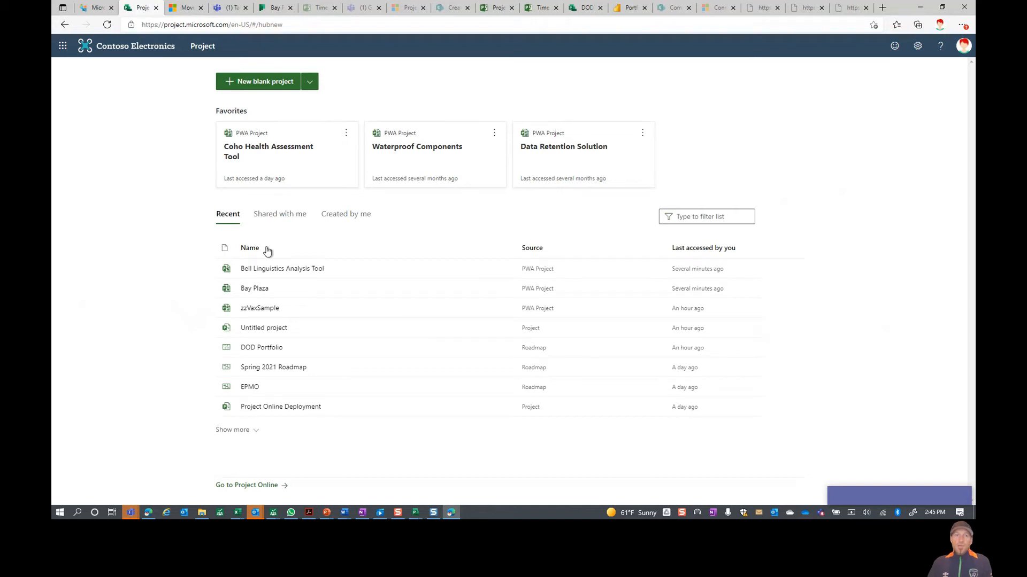
mouse_move(320, 308)
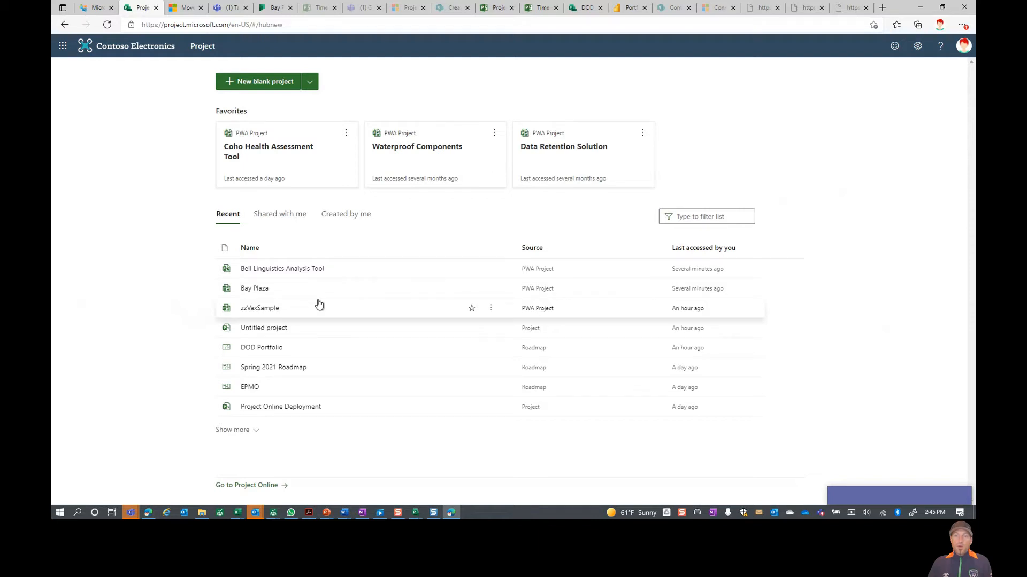
mouse_move(284, 90)
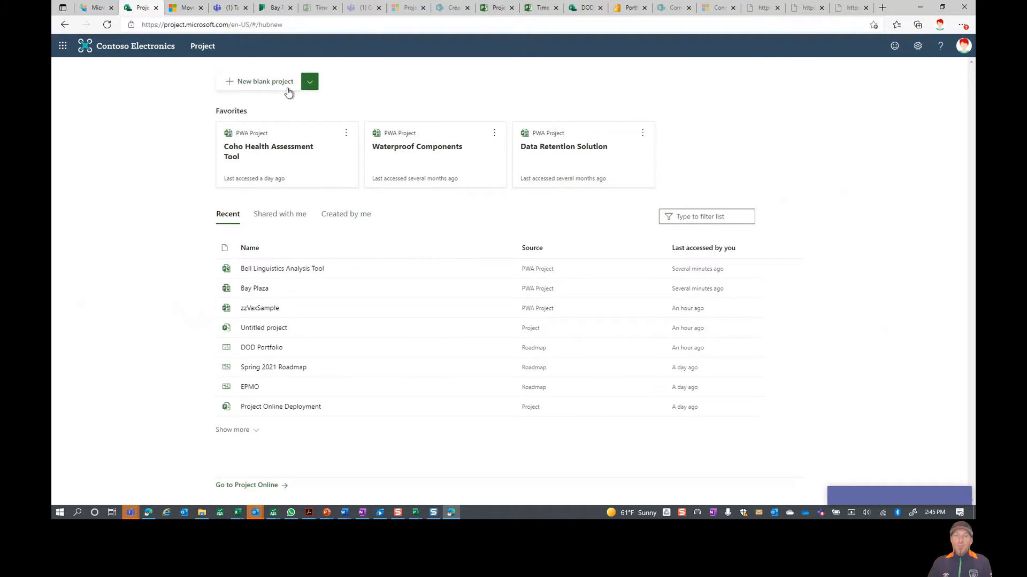
click(308, 81)
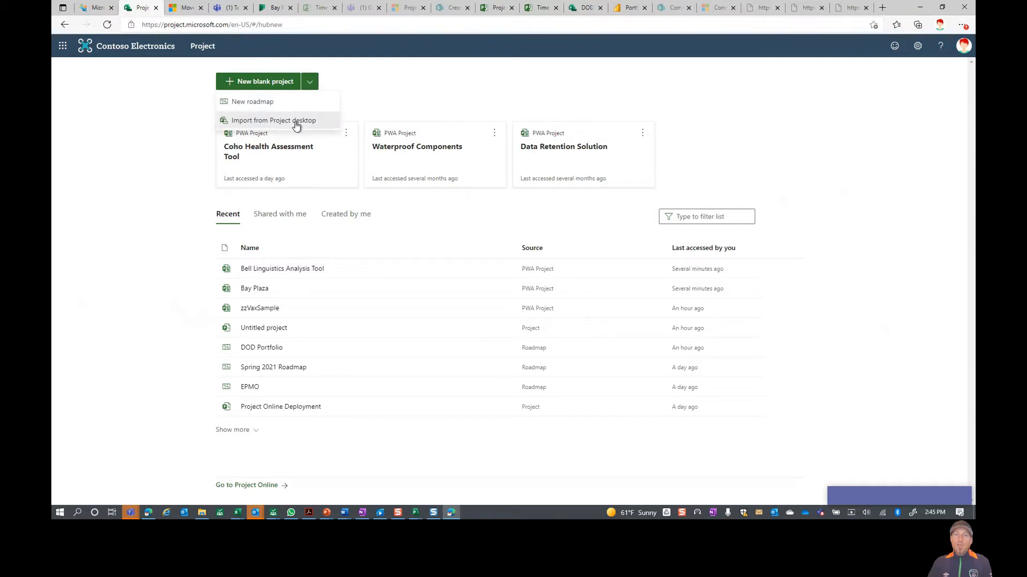
click(273, 120)
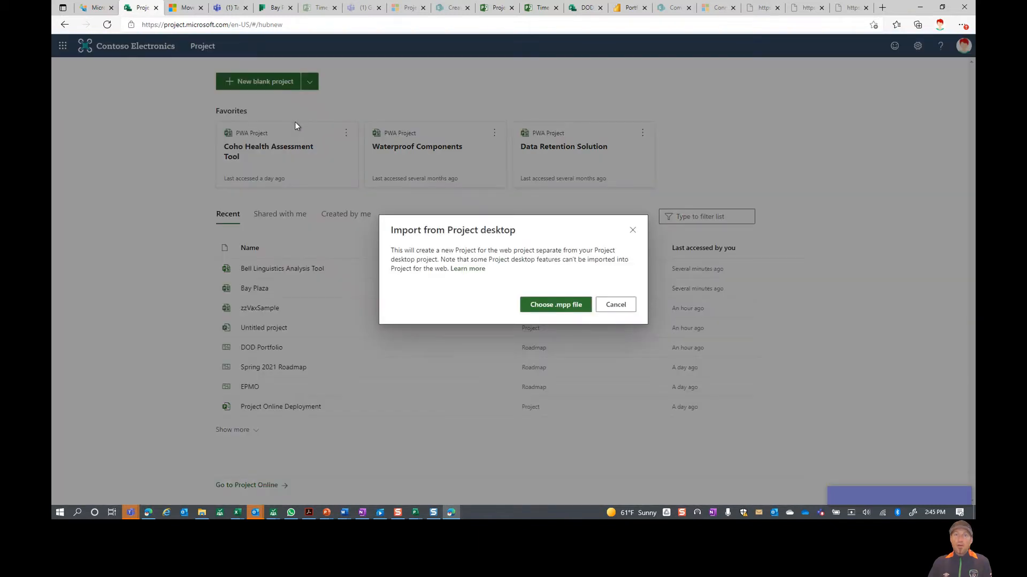
mouse_move(555, 305)
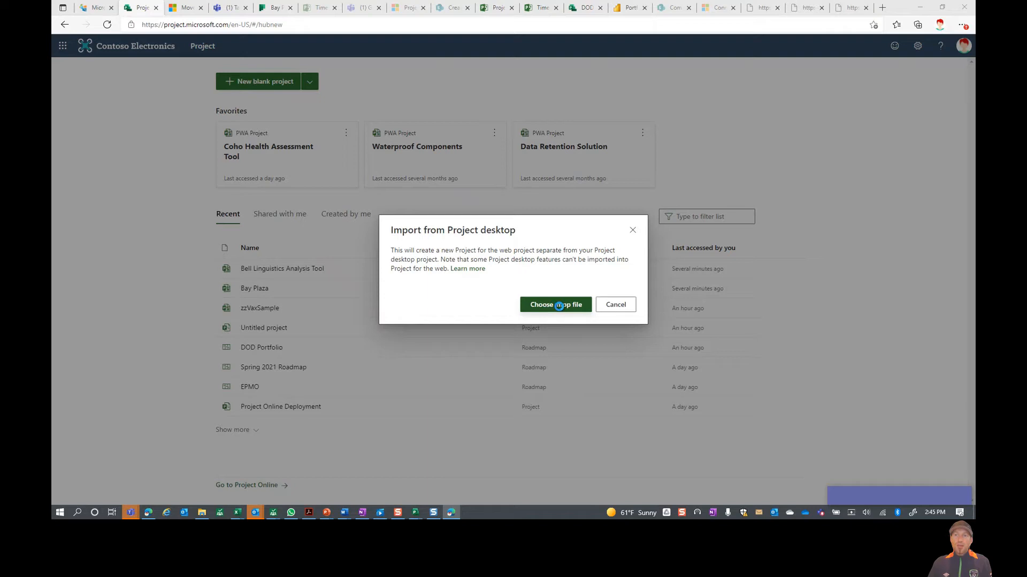
Step: Select the Software Development Plan Phase 2 .mpp file from the Desktop and import it
click(555, 305)
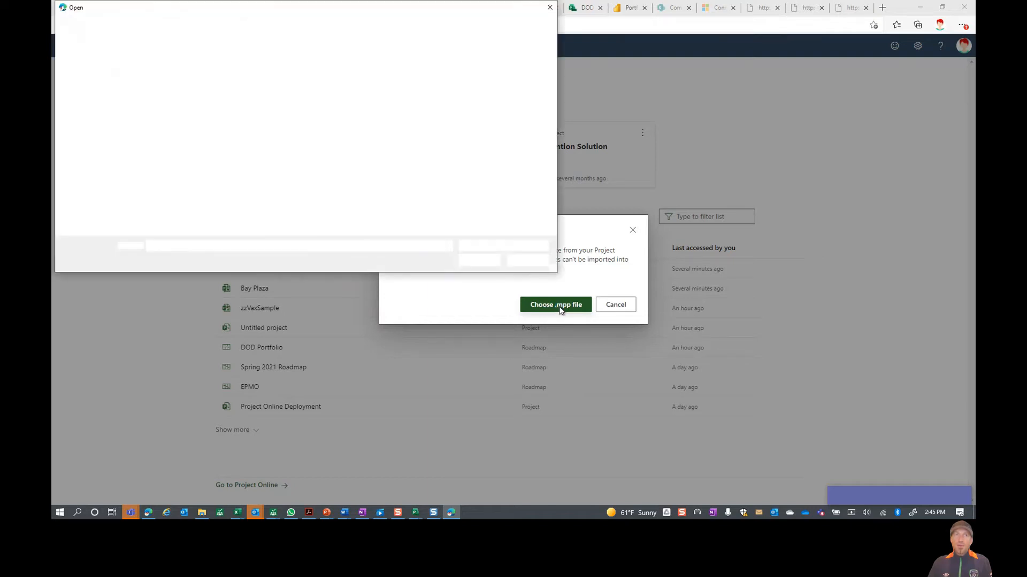
click(555, 305)
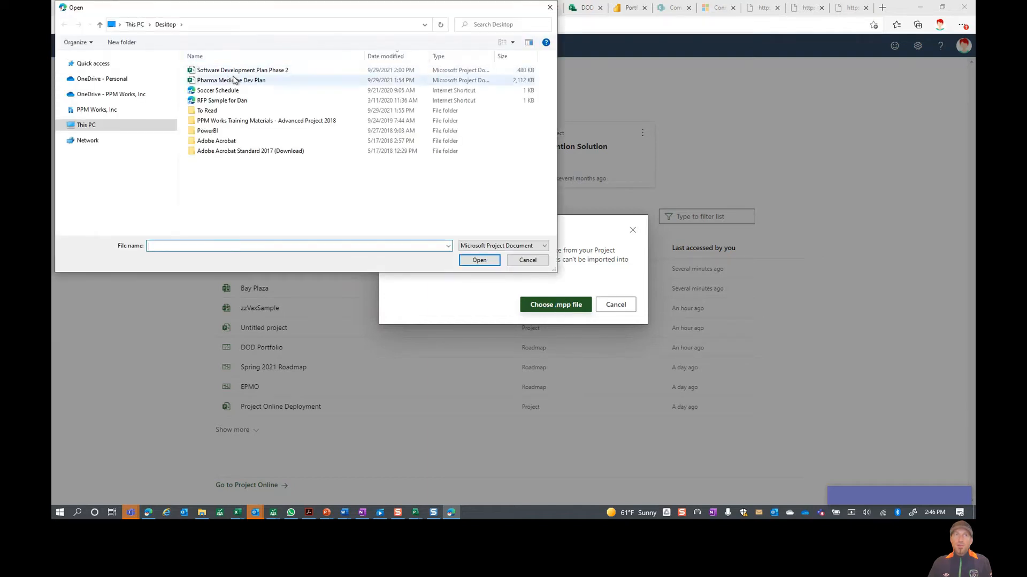
click(242, 71)
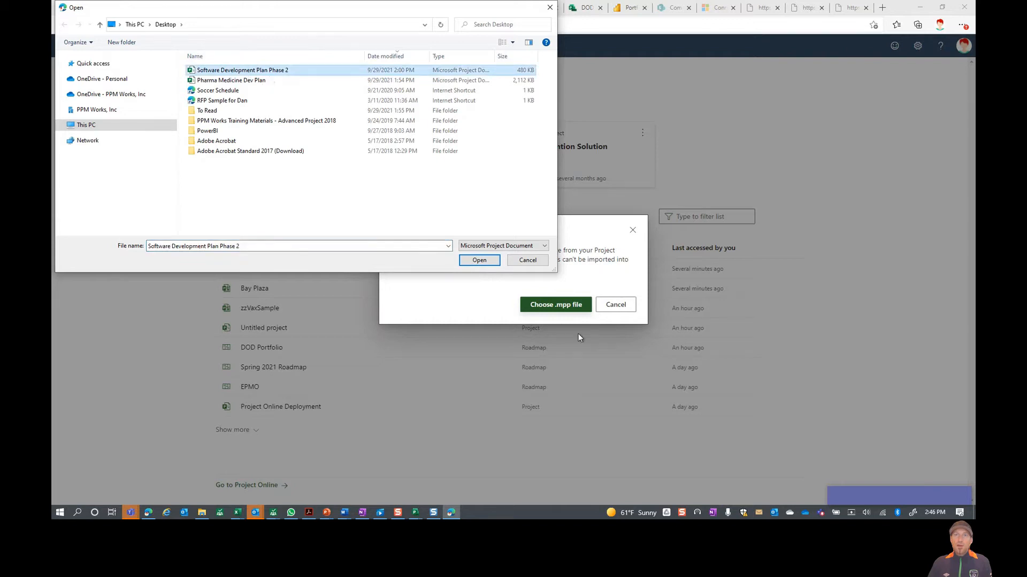
click(528, 260)
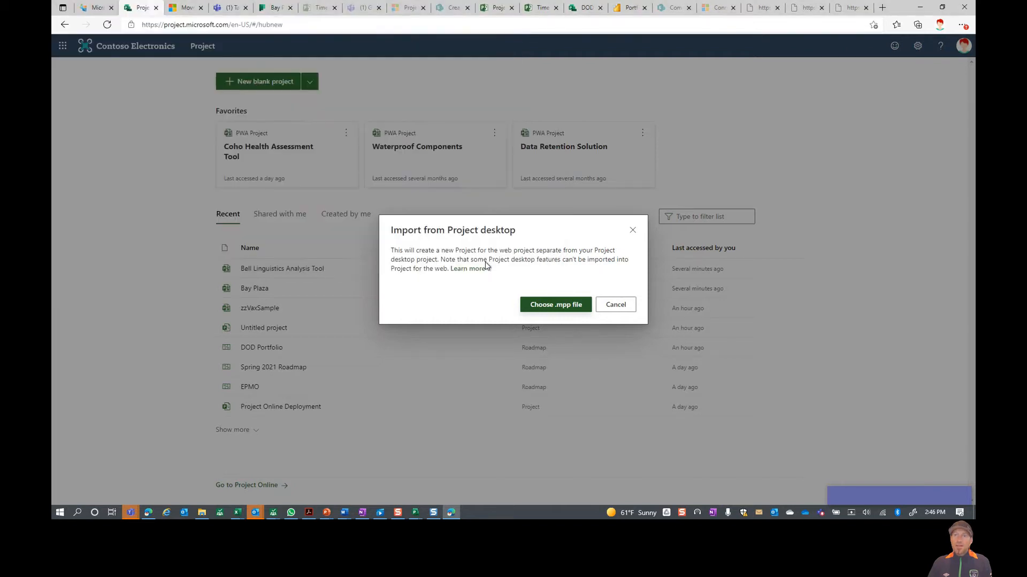
click(615, 305)
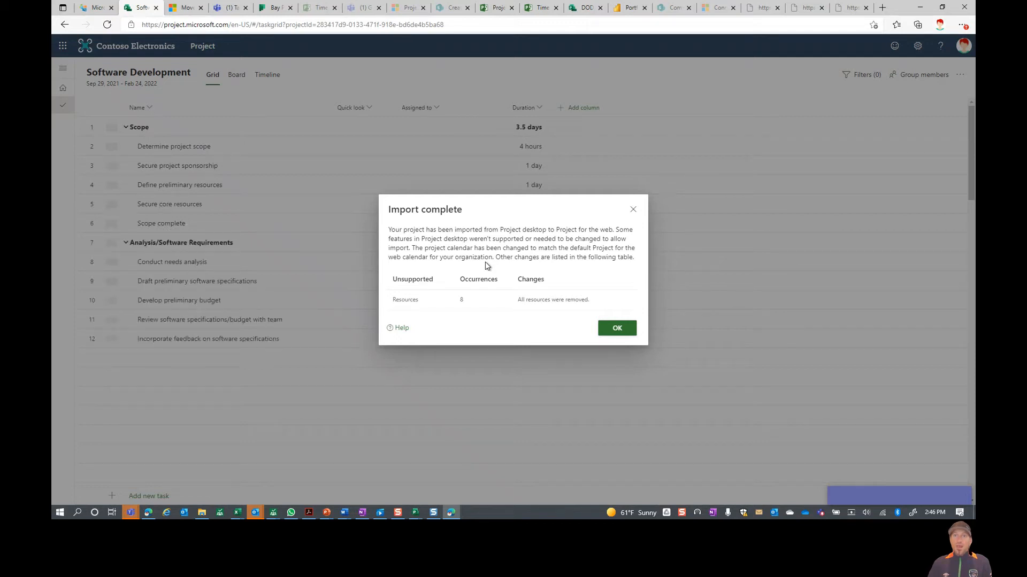
Step: Review and dismiss the Import complete summary with OK
scroll(down, 3)
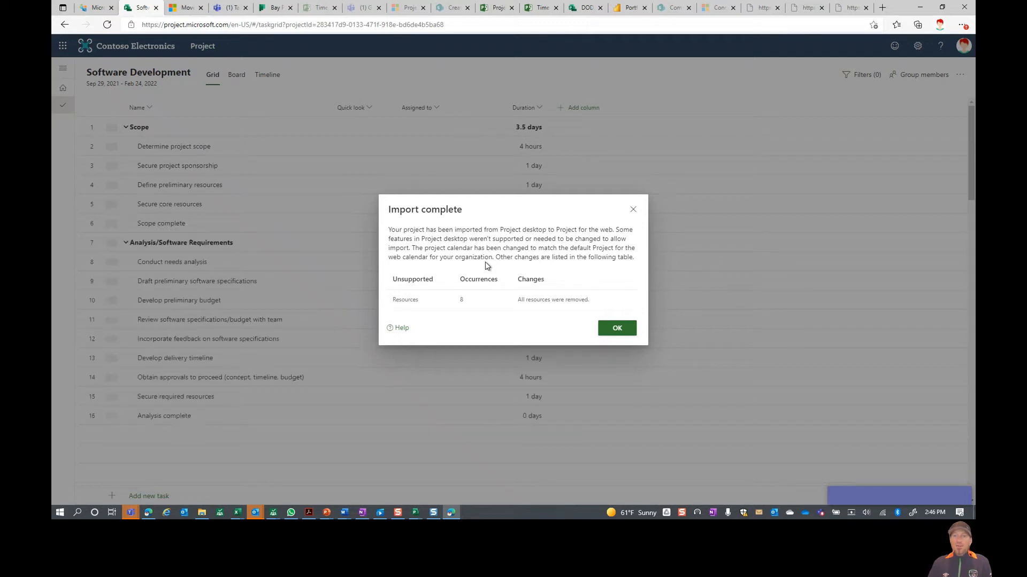
scroll(down, 3)
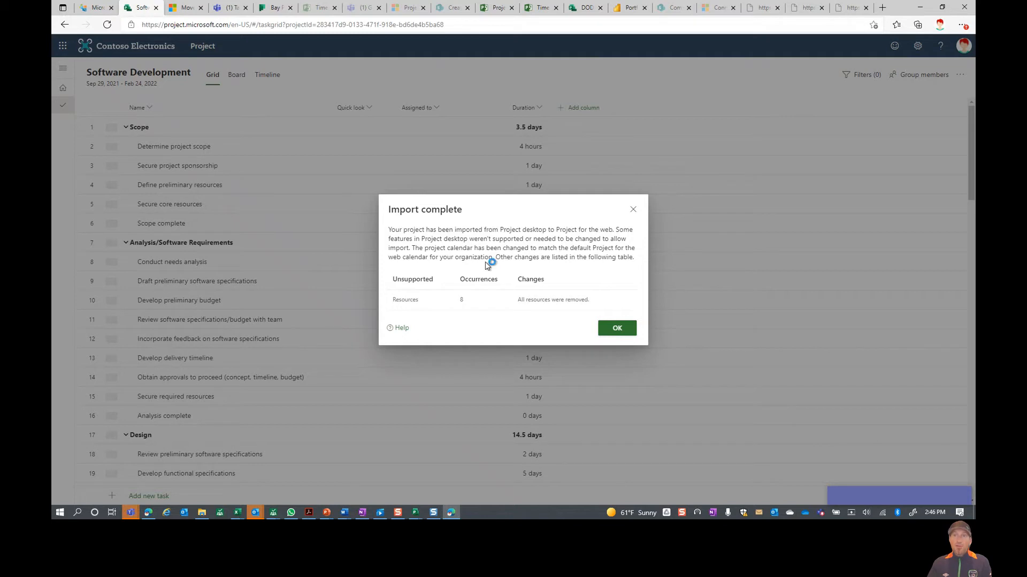
mouse_move(555, 223)
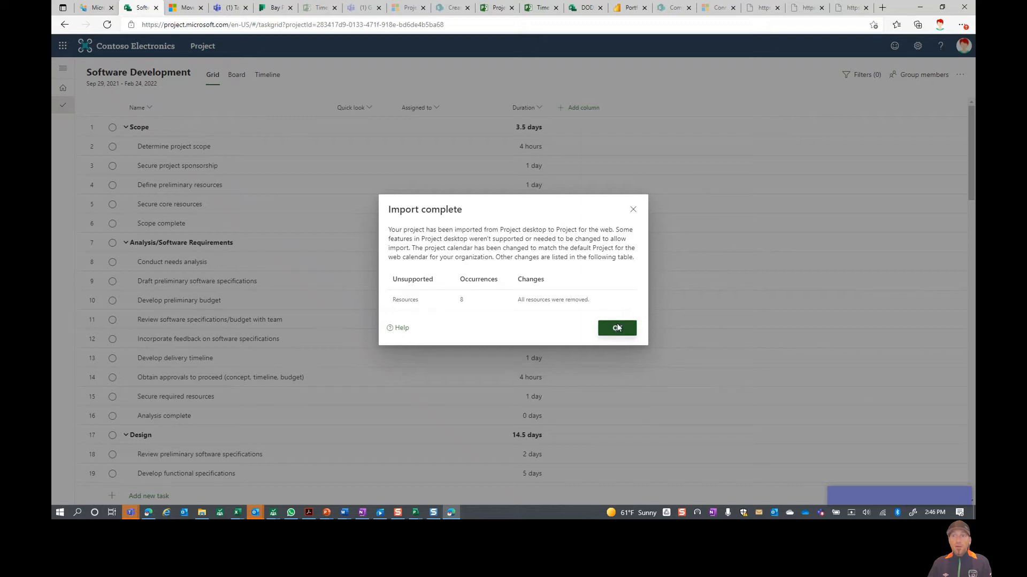
click(616, 329)
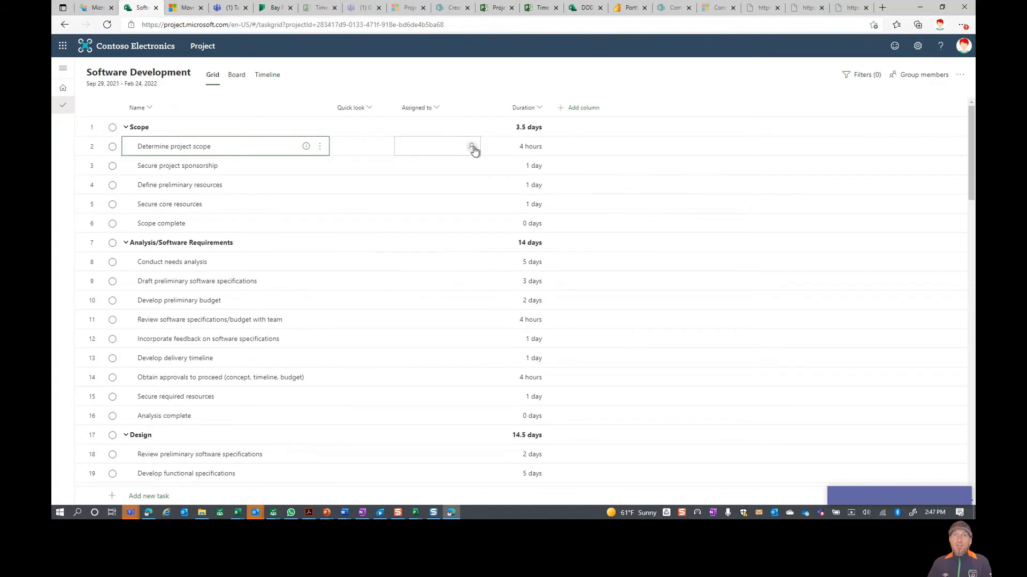
Step: Assign Determine project scope to the listed person plus Adele Vance, choosing Just assign
click(472, 147)
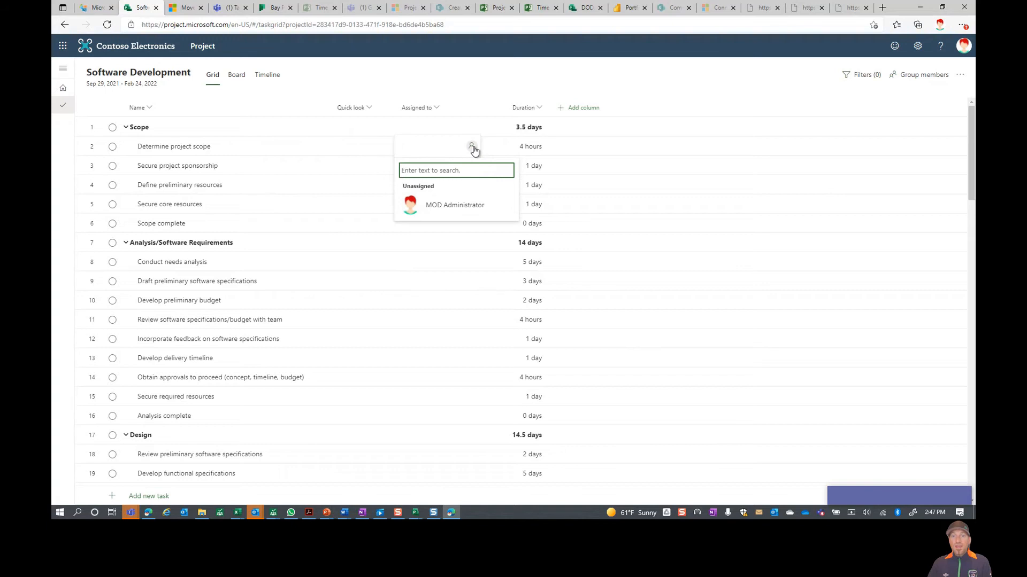
mouse_move(465, 205)
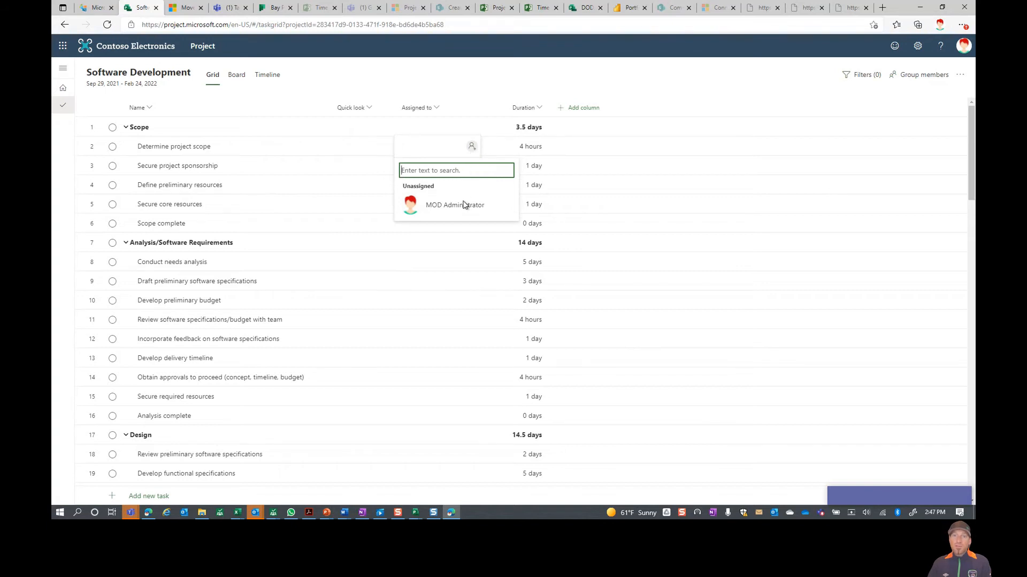
mouse_move(454, 205)
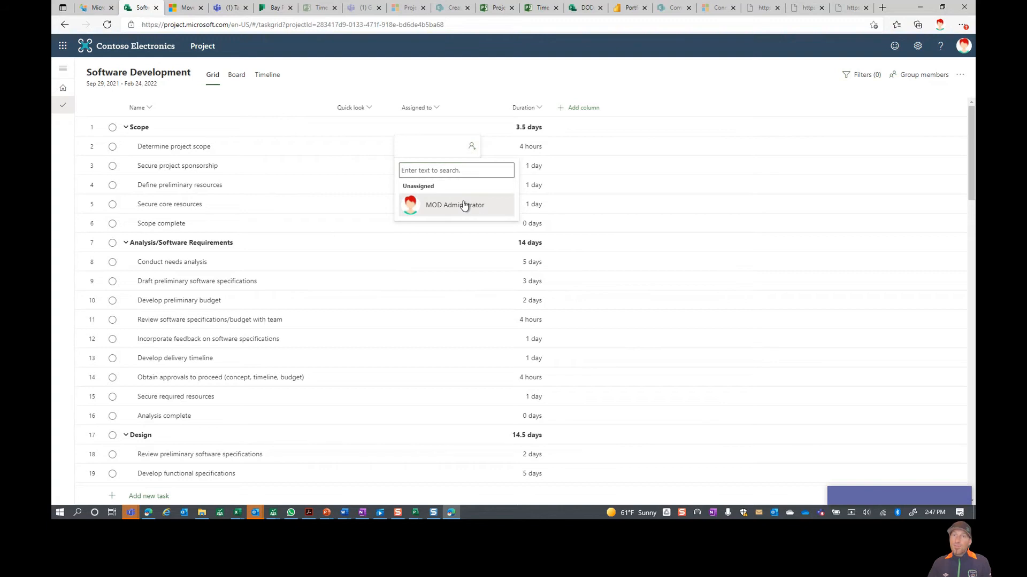
click(455, 206)
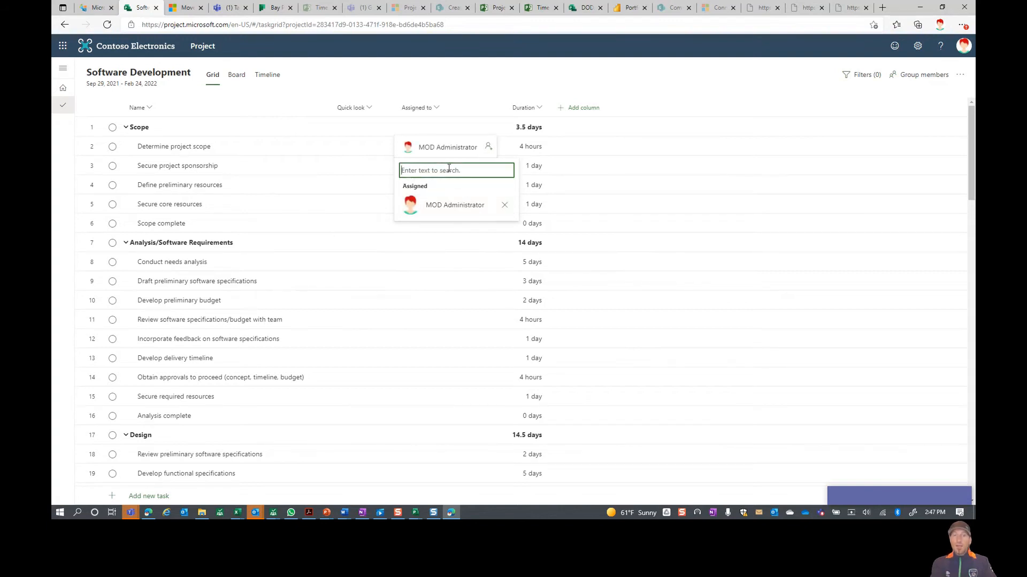
text(Adele)
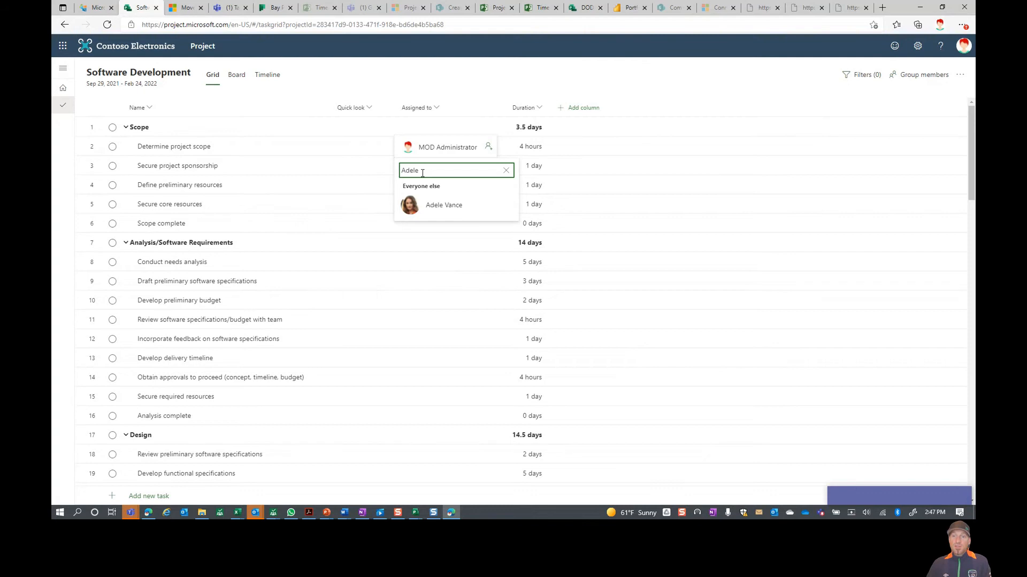
mouse_move(444, 205)
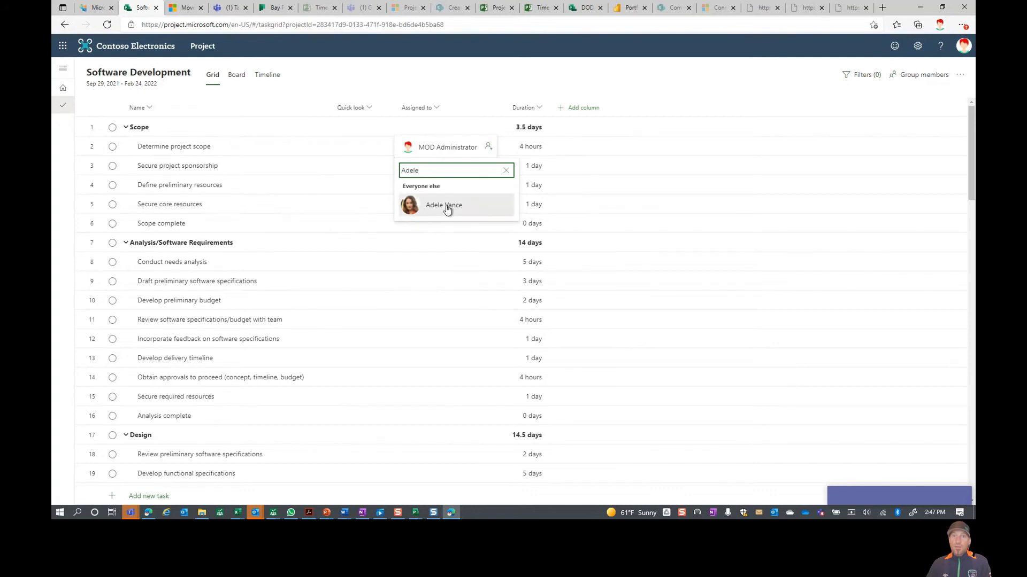
click(443, 206)
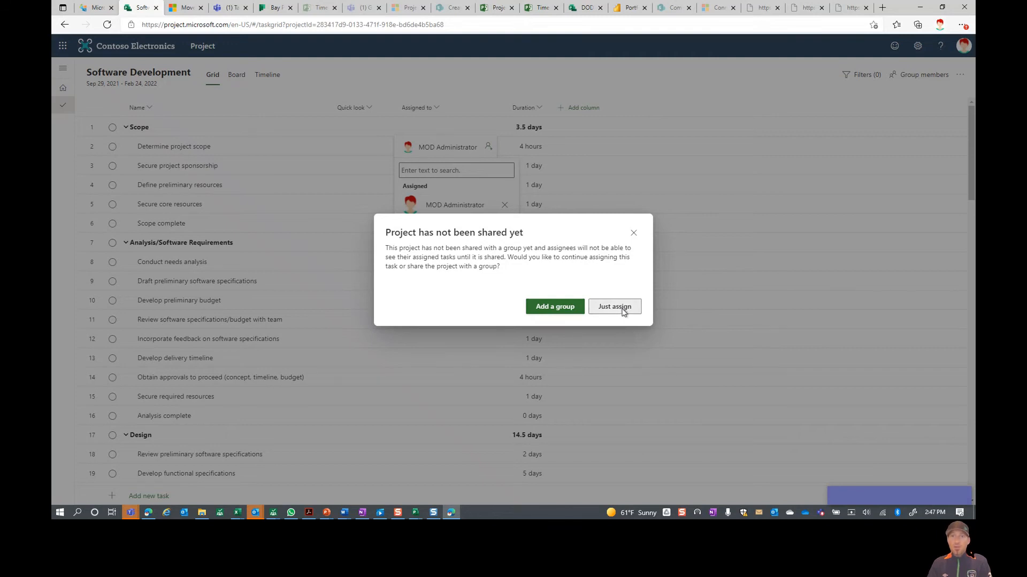
click(614, 307)
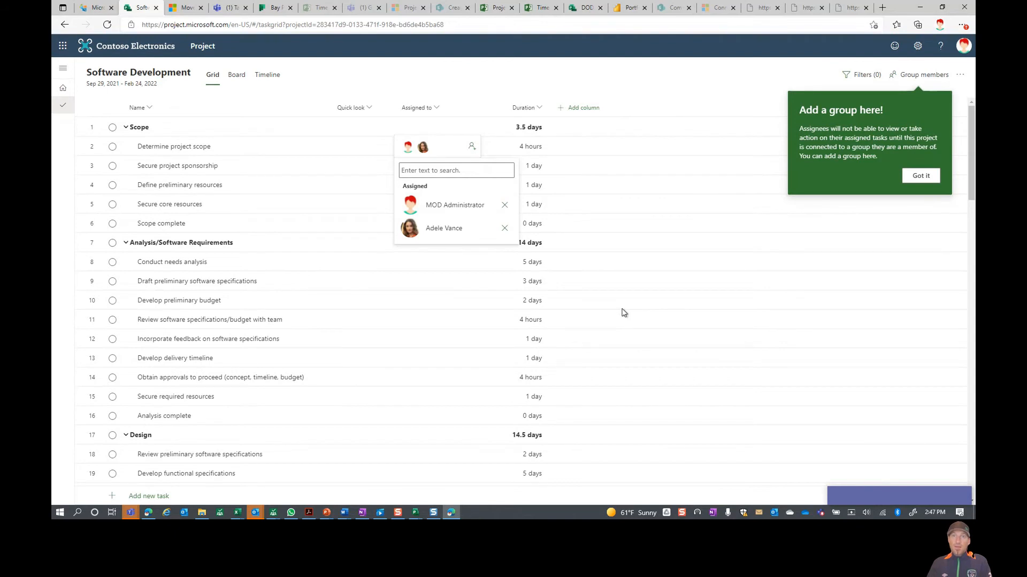
mouse_move(576, 114)
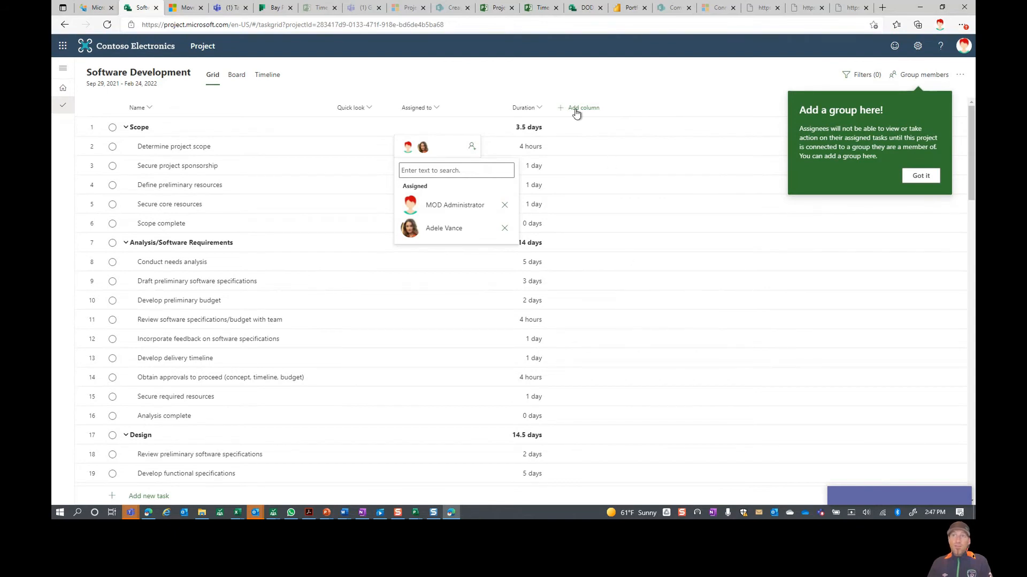
Step: Create a new custom text field named Location as an added column
click(581, 107)
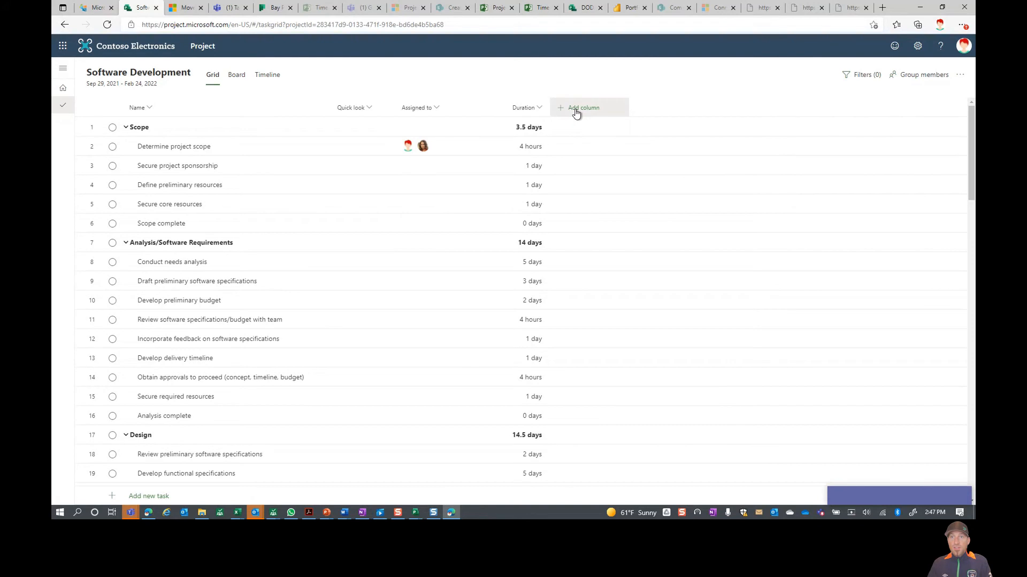
click(582, 107)
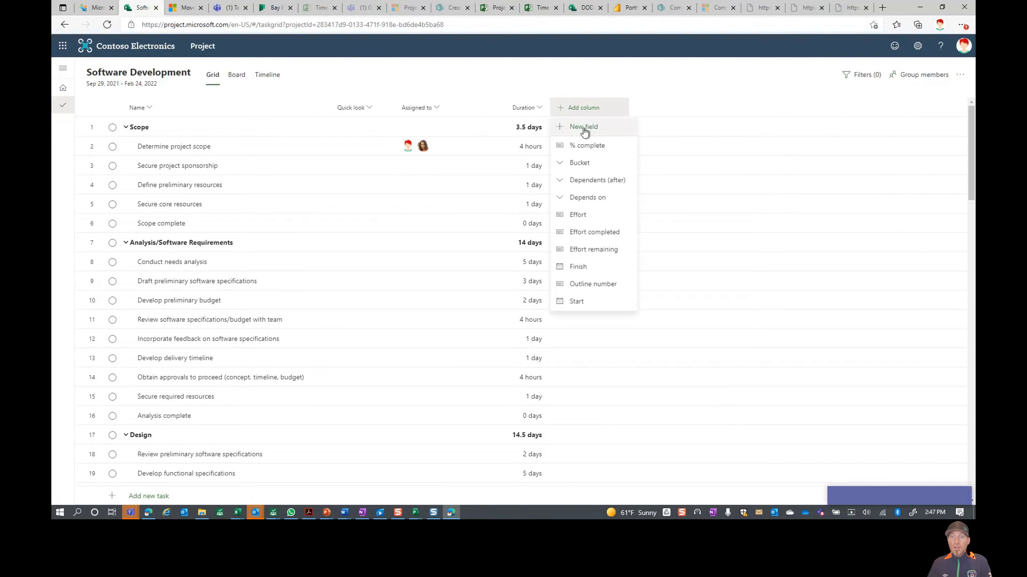
click(583, 126)
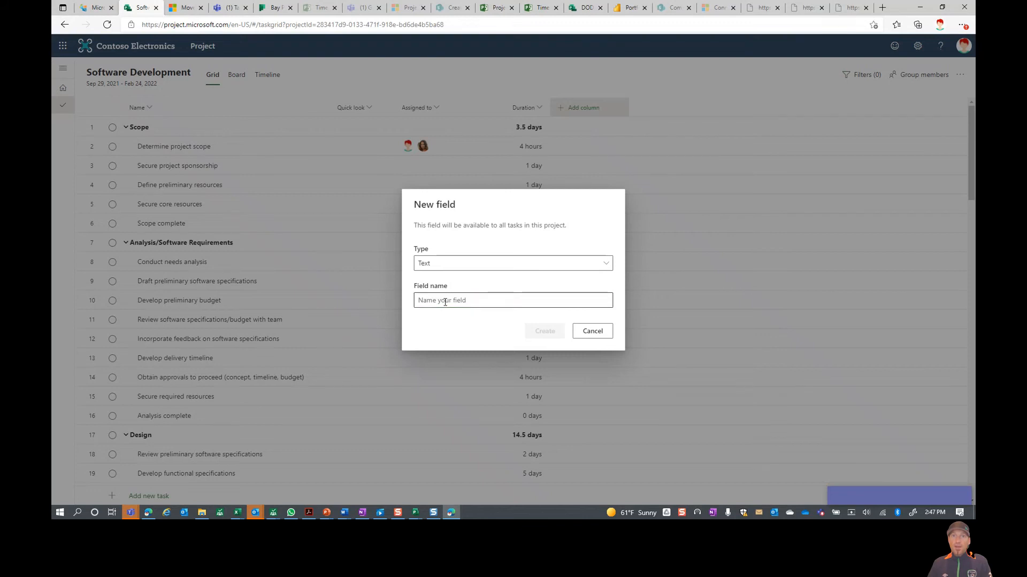
text(Locat)
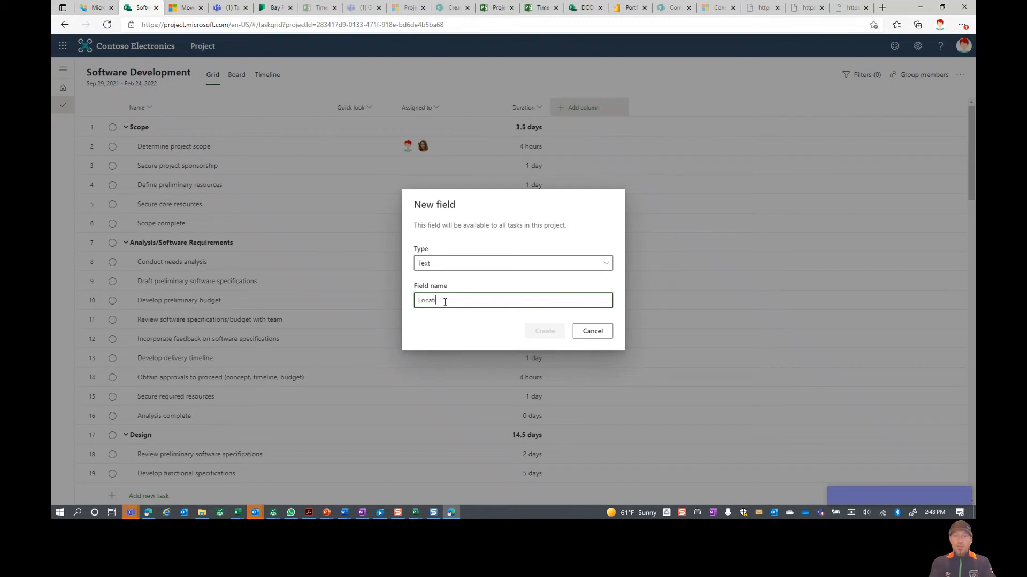
click(592, 330)
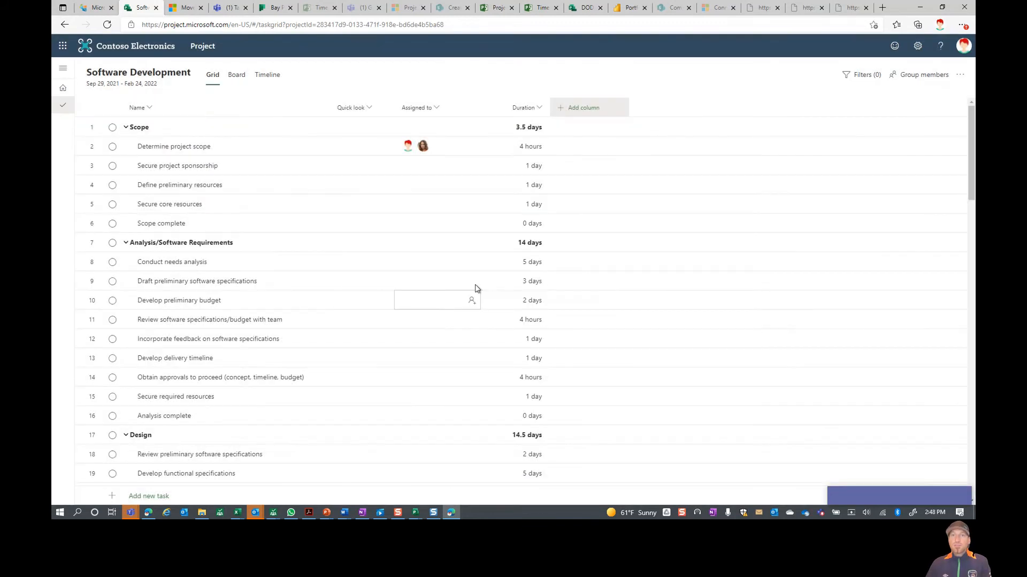
mouse_move(576, 153)
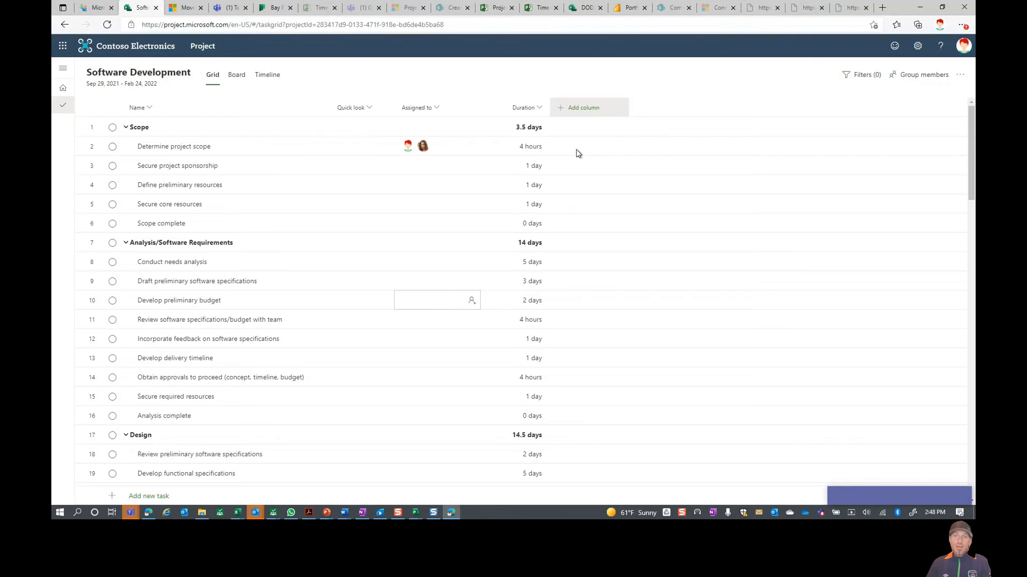
Step: Set Location to Boston for Determine project scope and the next task
click(578, 107)
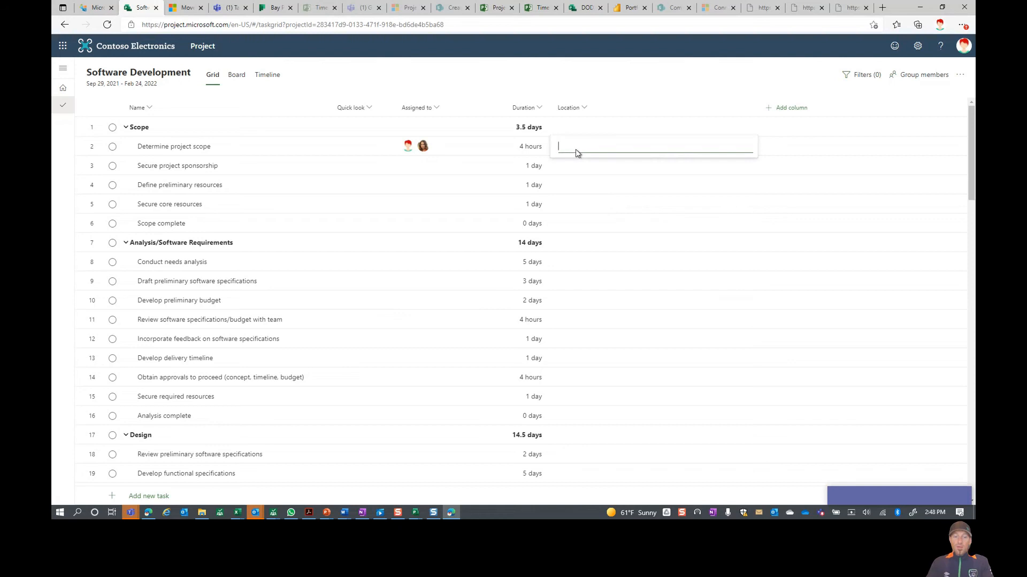
text(aso)
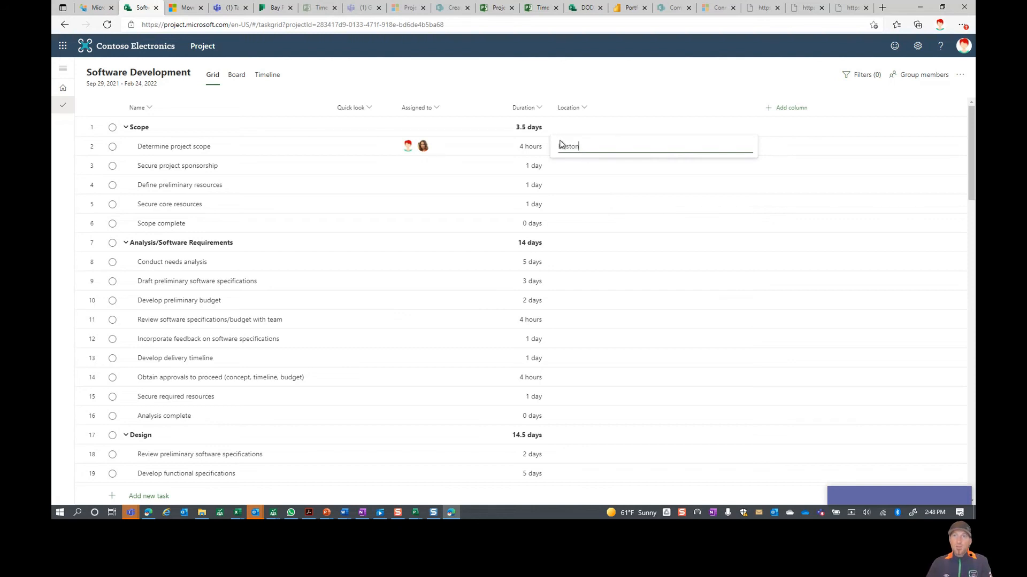
key(Return)
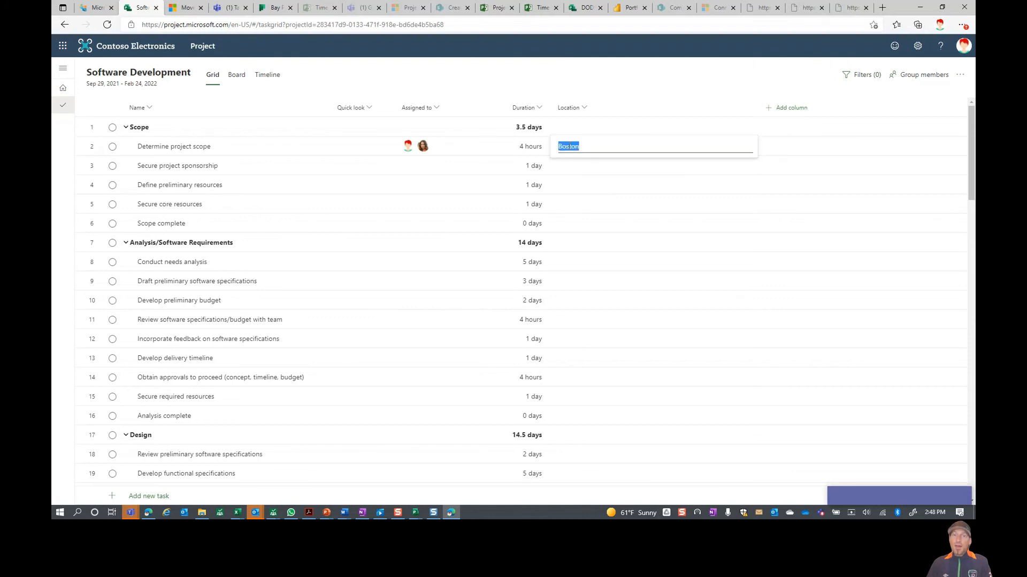
key(Return)
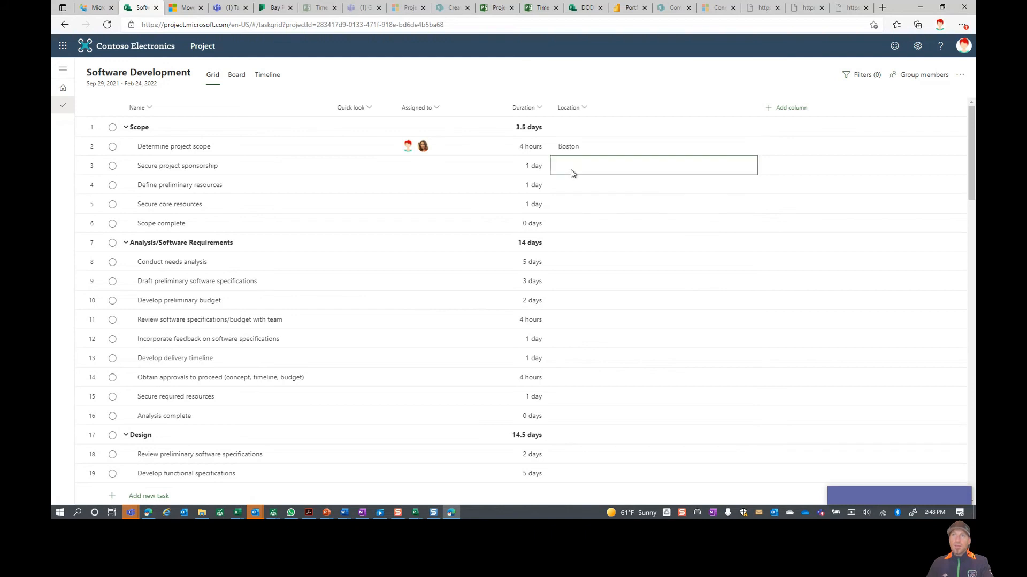
mouse_move(567, 170)
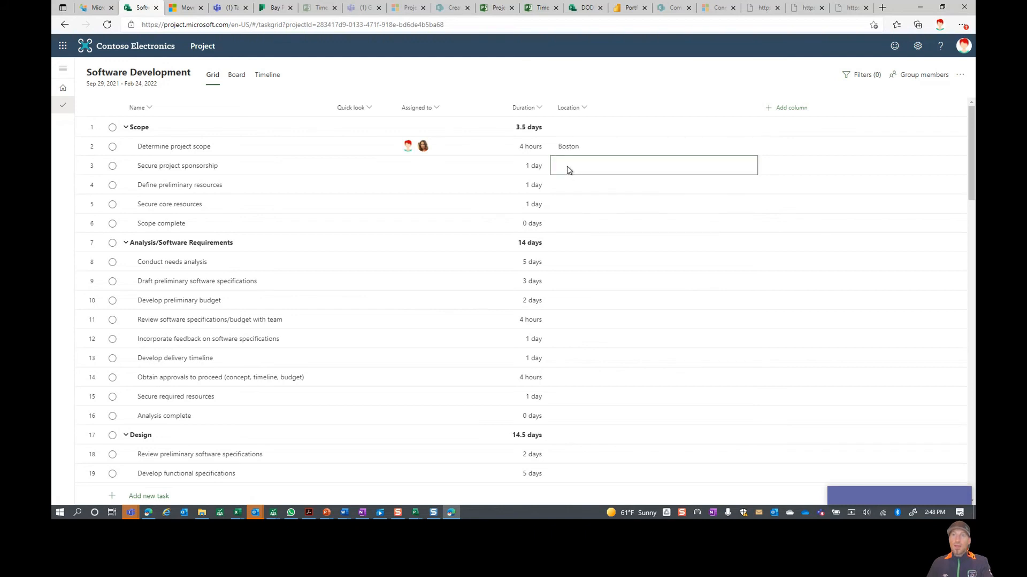
text(Boston)
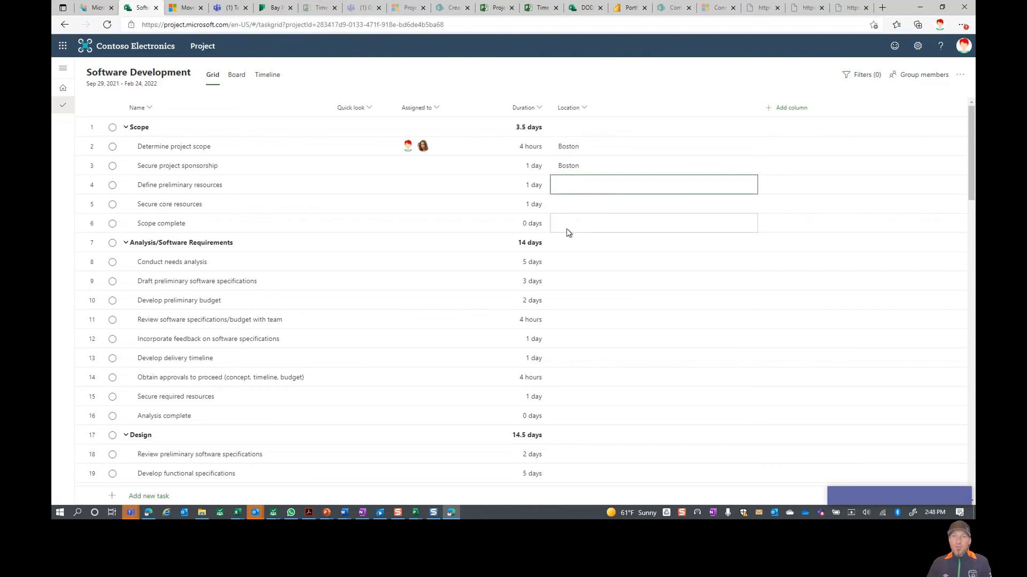
mouse_move(278, 147)
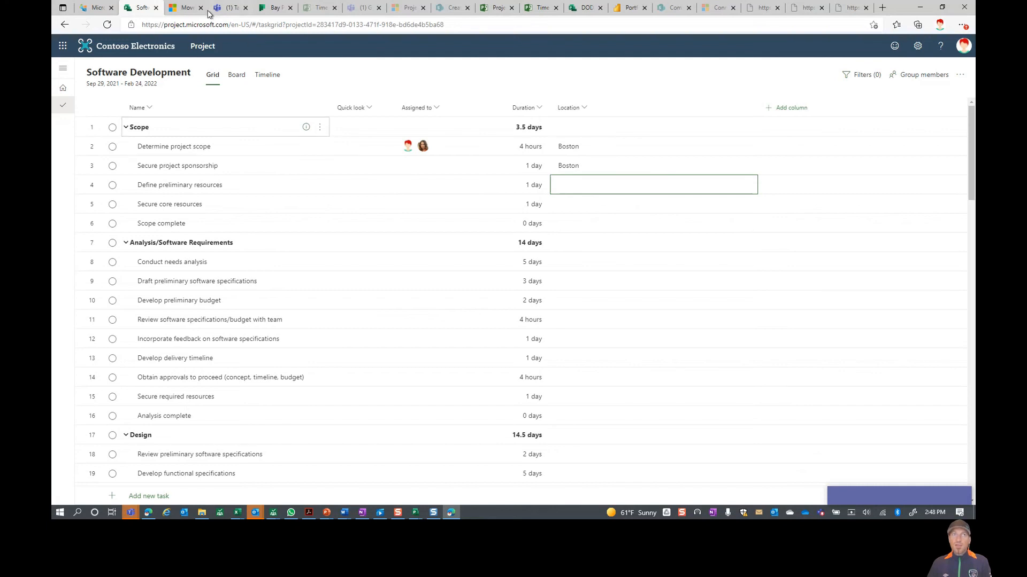
Step: Scroll the support article's Features that don't migrate list down to the Resources entry
click(185, 8)
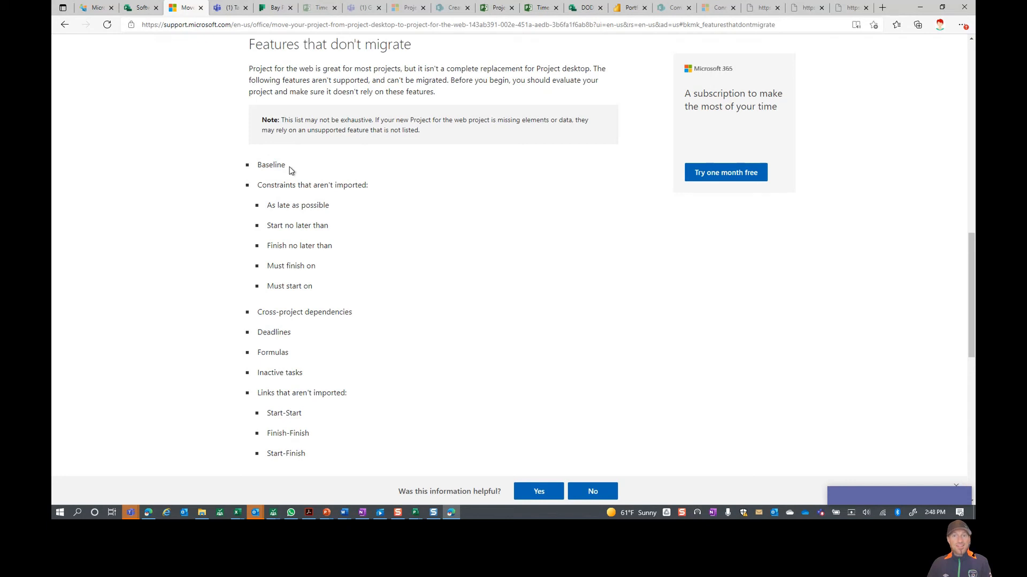
mouse_move(301, 181)
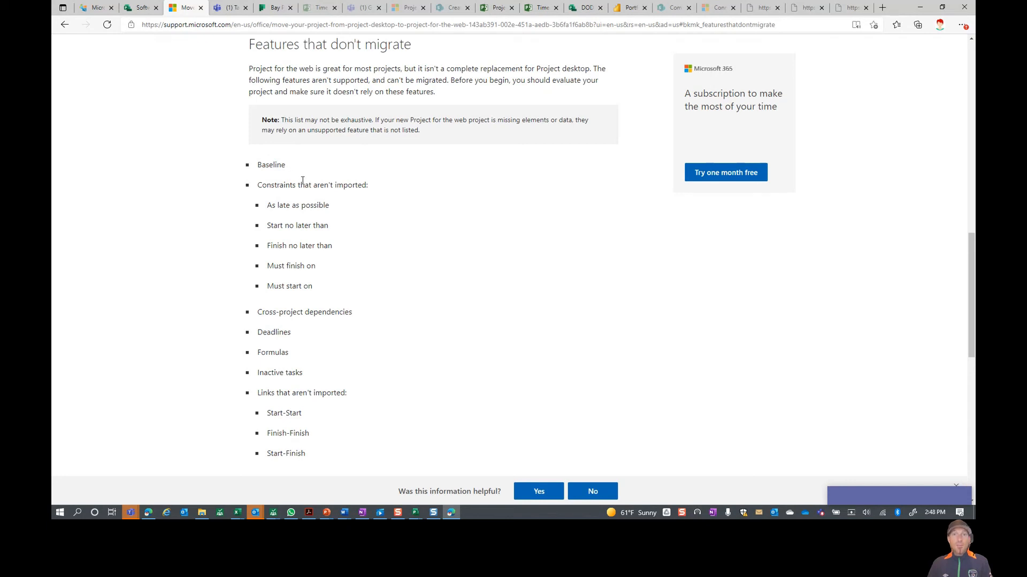
scroll(down, 3)
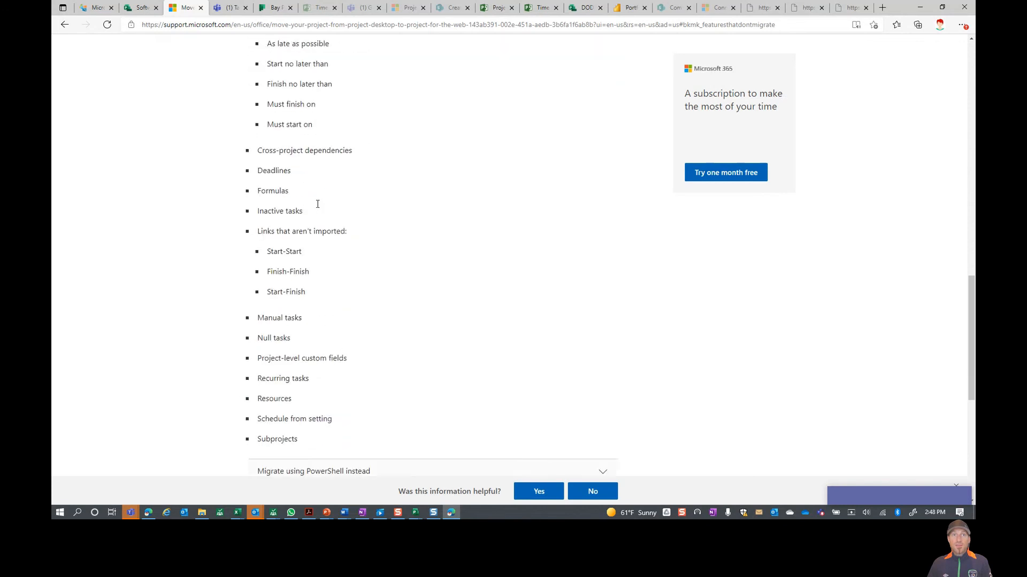
scroll(down, 3)
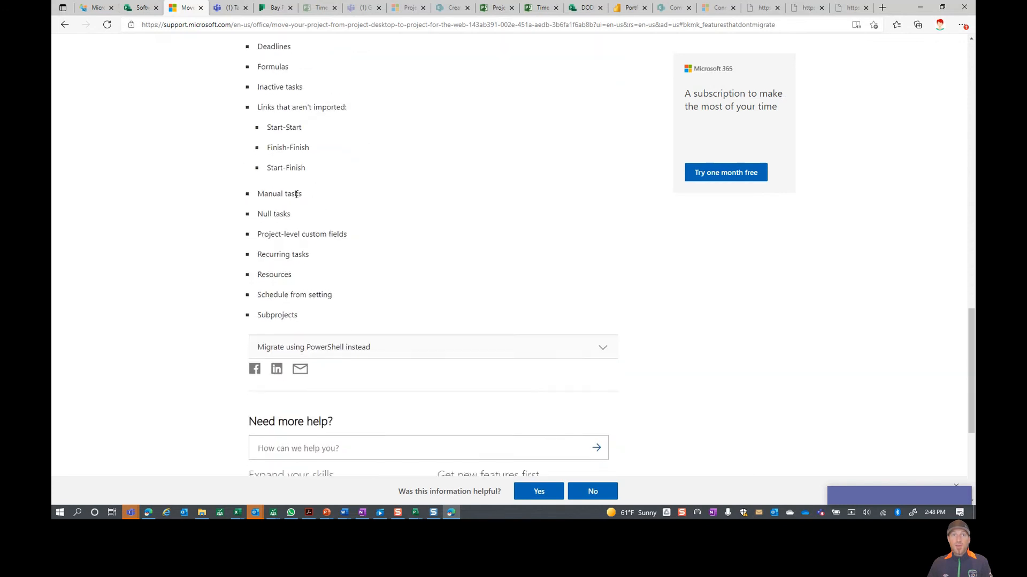
scroll(down, 3)
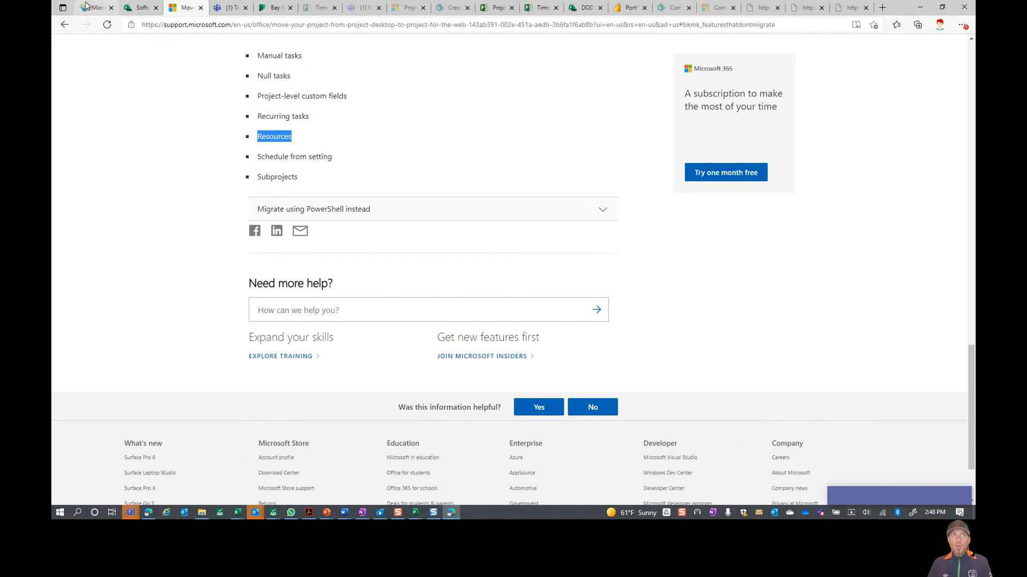
Step: Switch back to the PPM Works Blog page
click(95, 7)
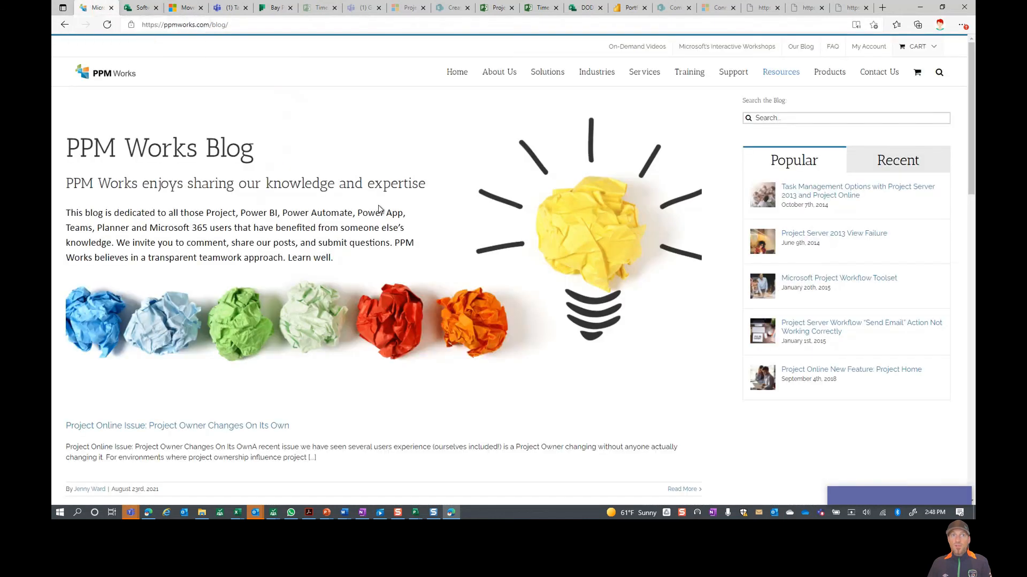
mouse_move(339, 210)
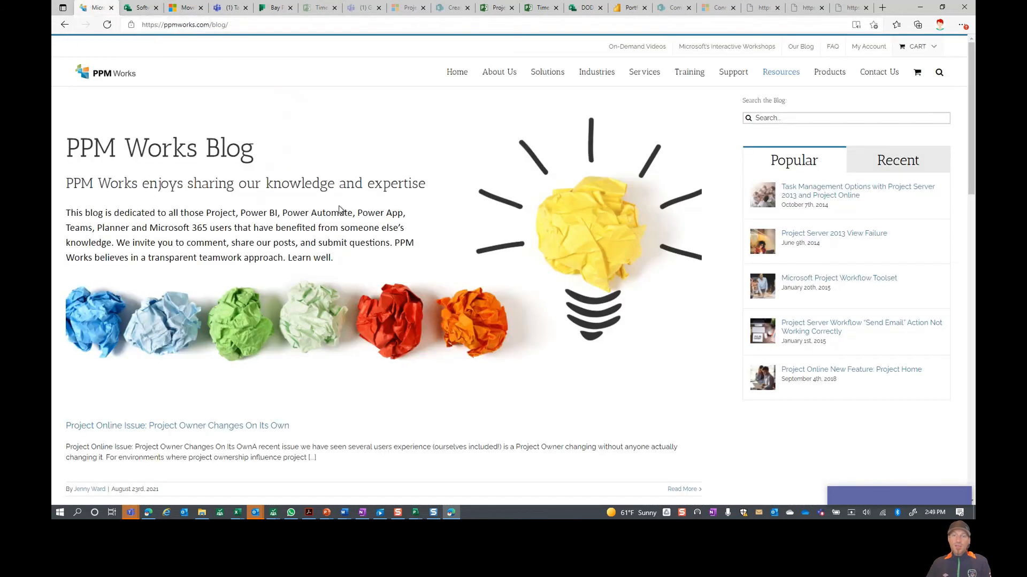